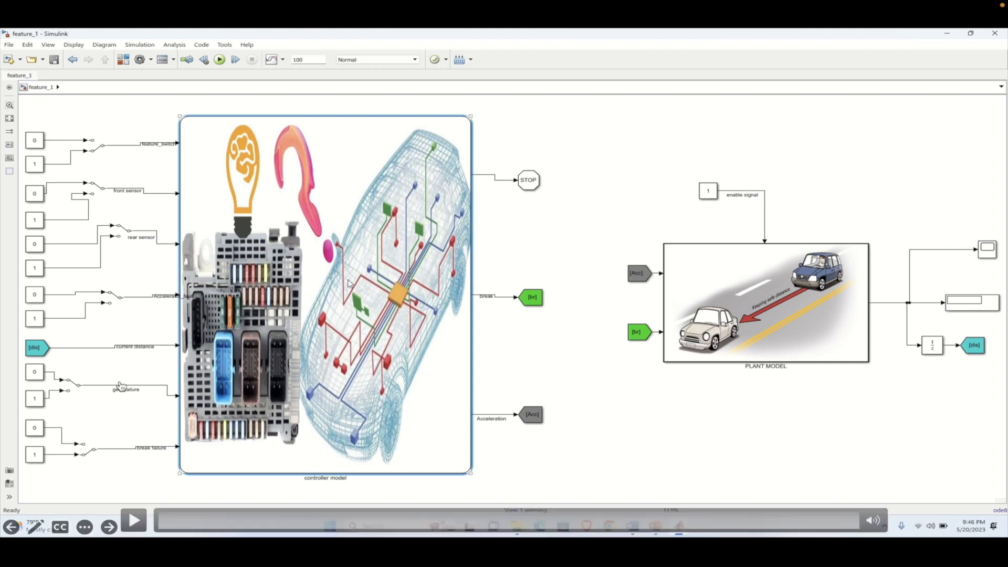
- Start creating a test harness for the controller model subsystem from its context menu
click(133, 529)
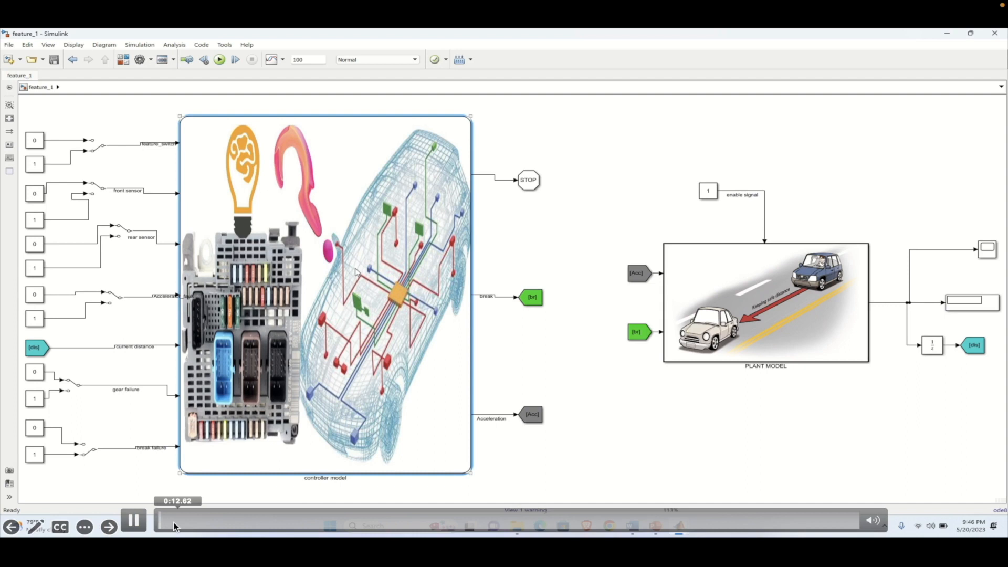
right_click(355, 273)
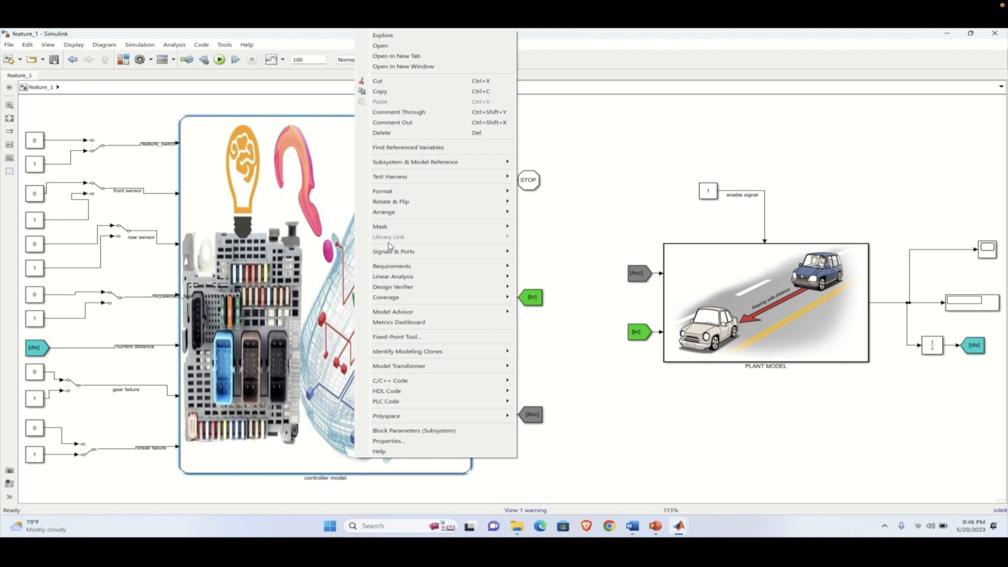
mouse_move(429, 180)
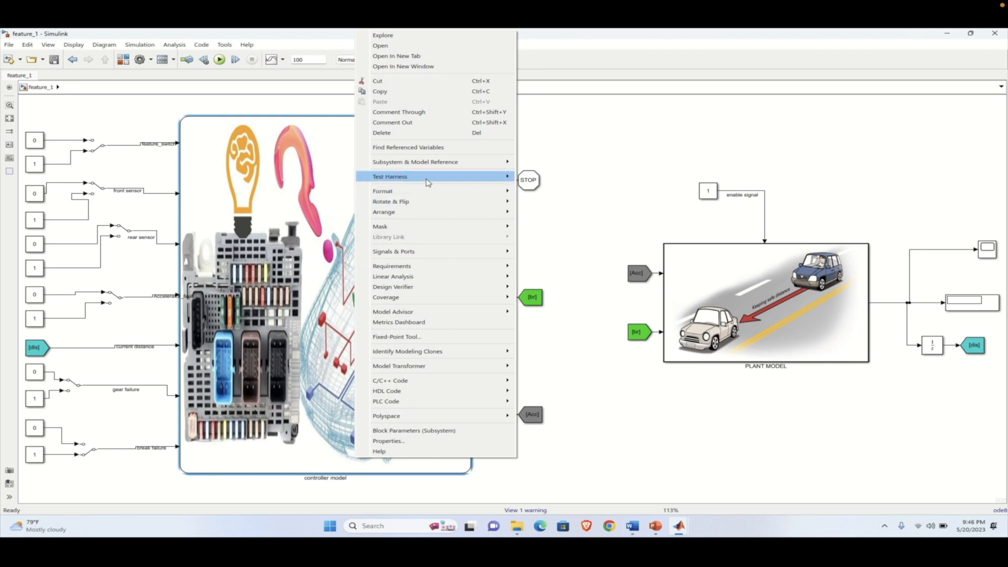
mouse_move(425, 178)
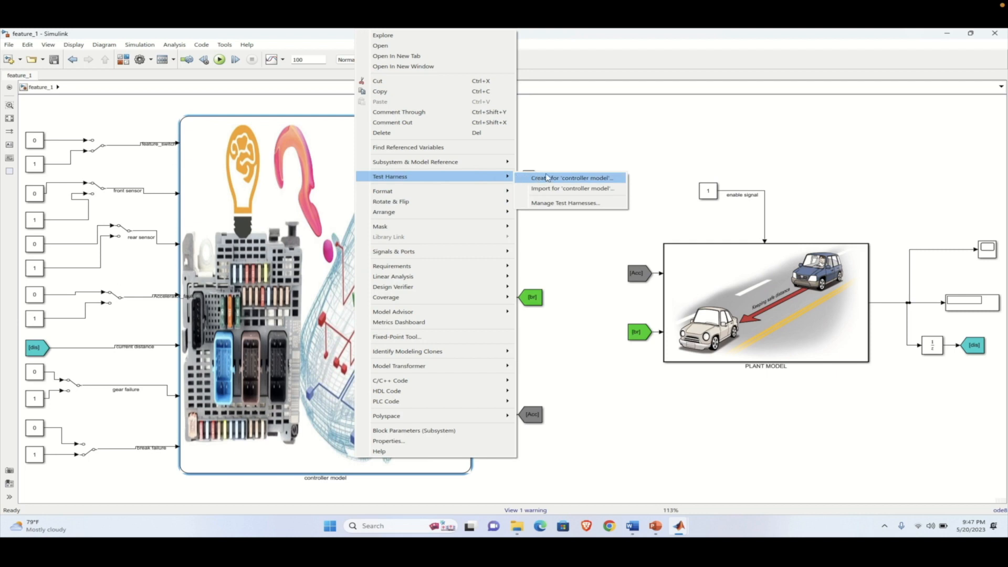
mouse_move(570, 178)
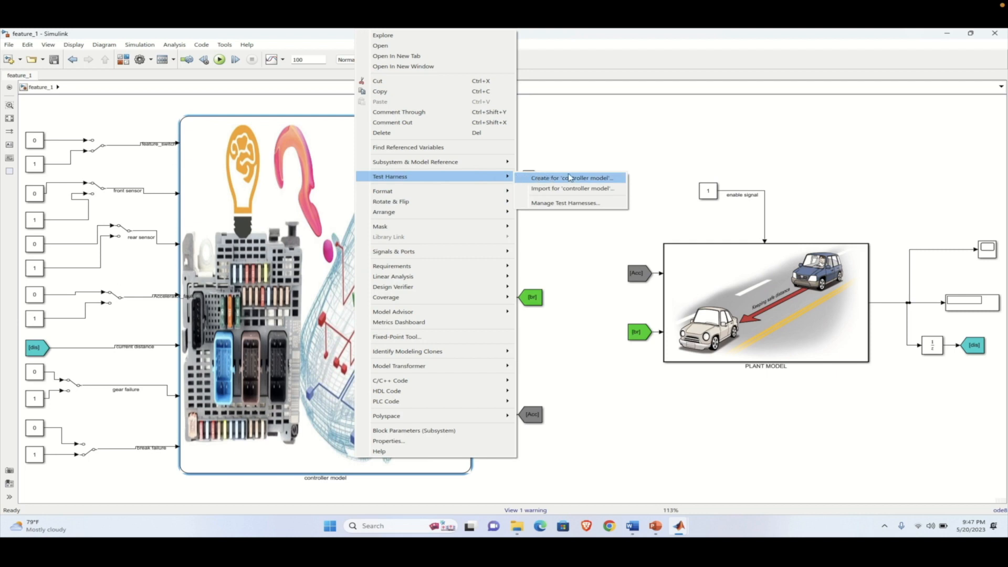
click(572, 177)
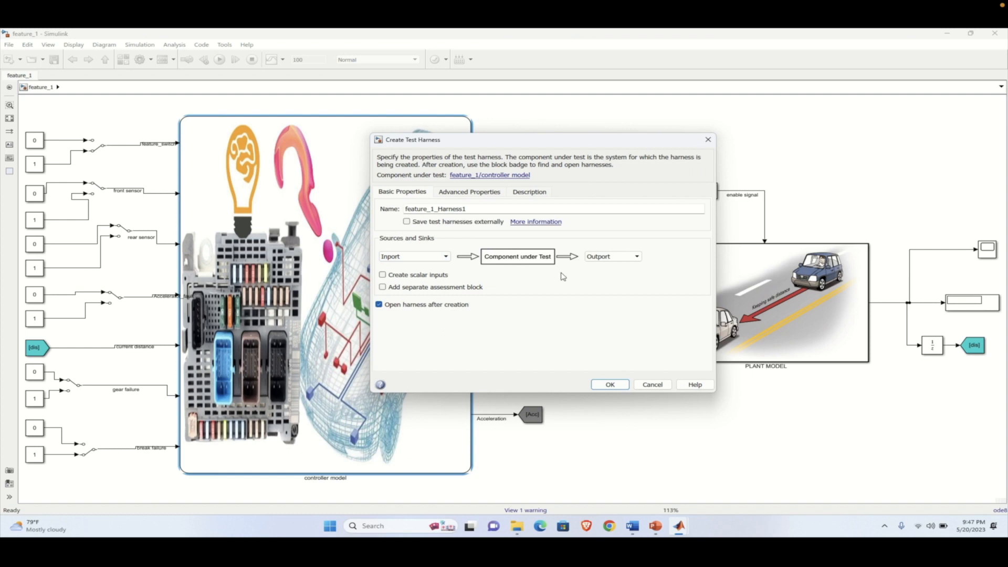
mouse_move(623, 259)
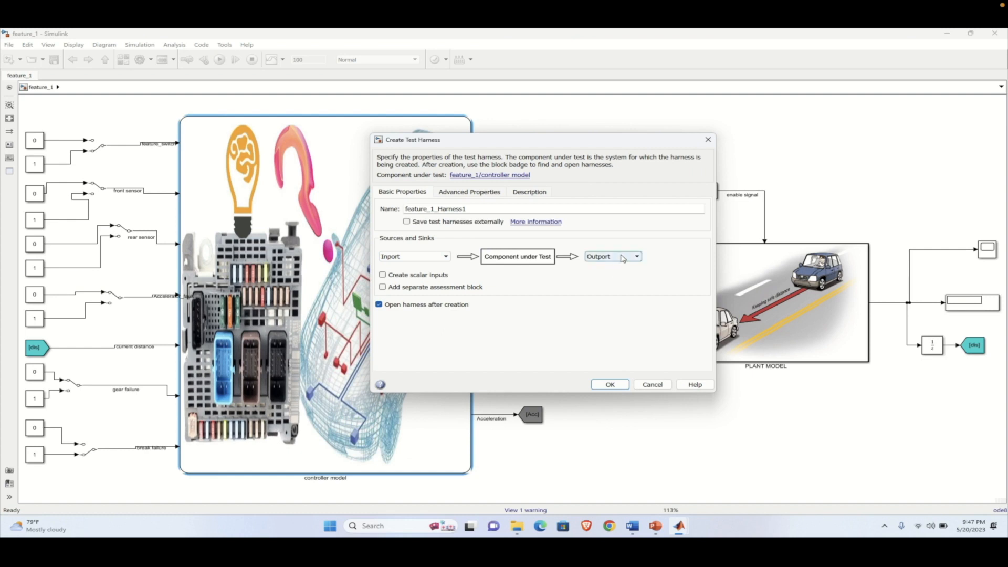
- Choose Scope as the harness output sink instead of Outport and build feature_1_Harness1
click(638, 256)
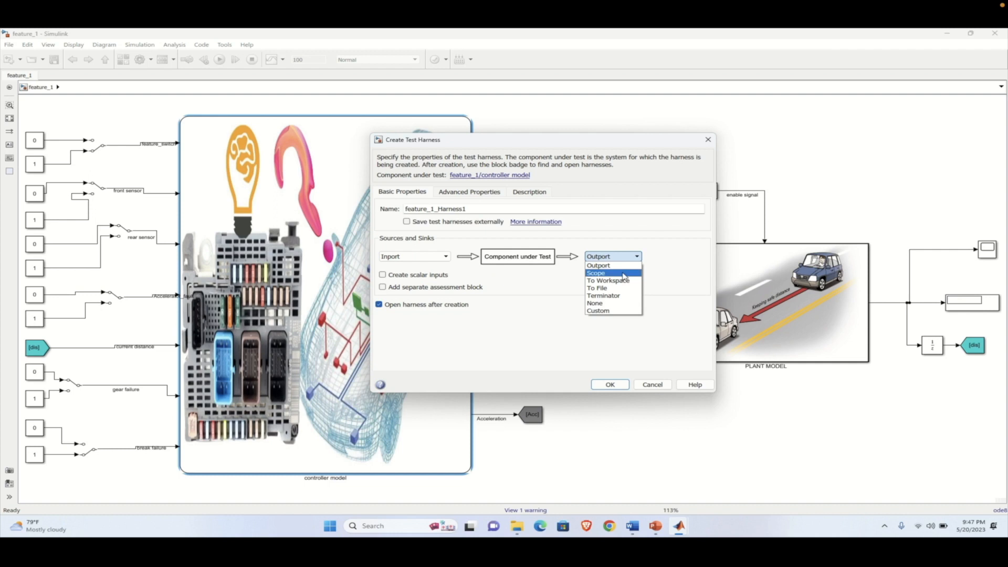
click(595, 273)
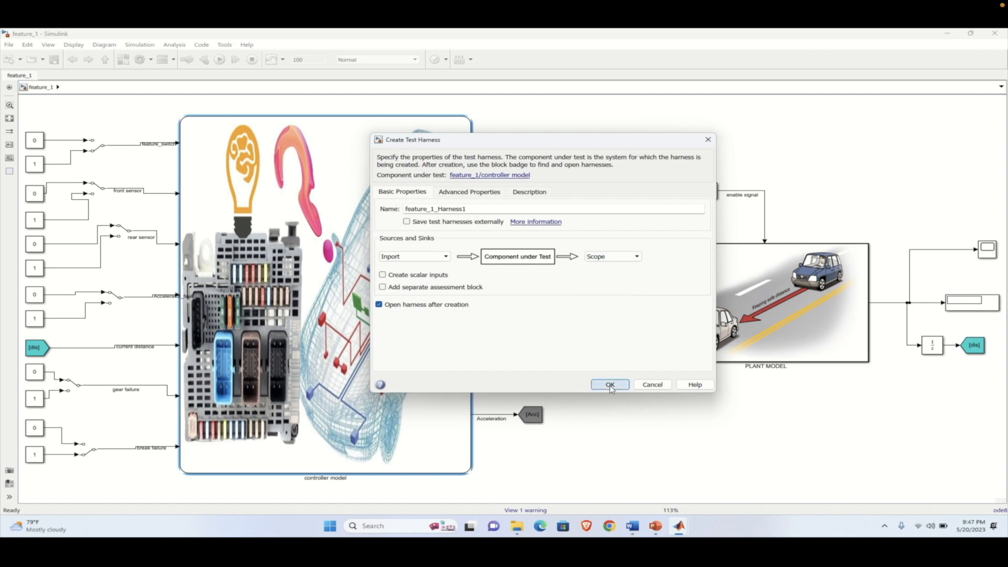
click(609, 384)
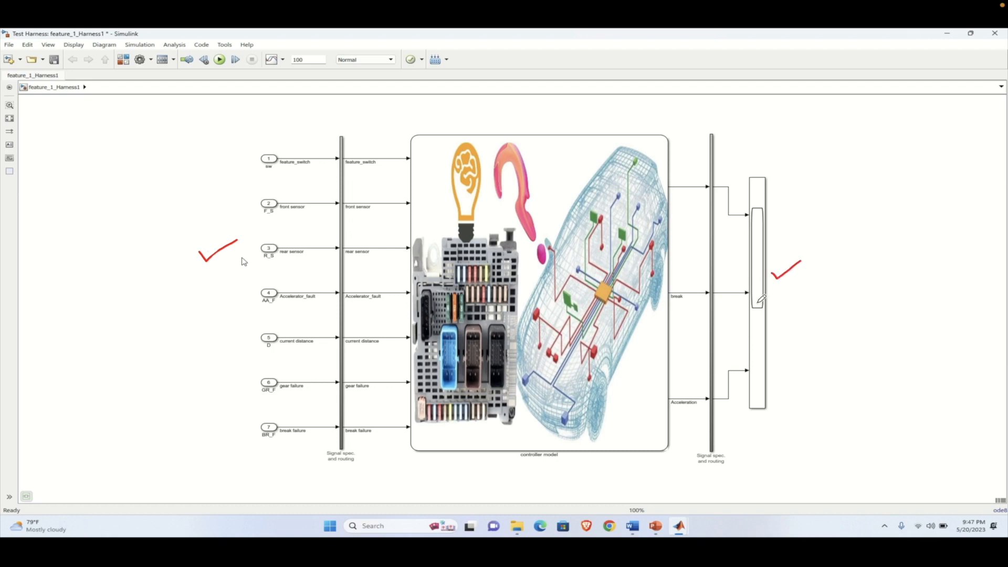
mouse_move(561, 401)
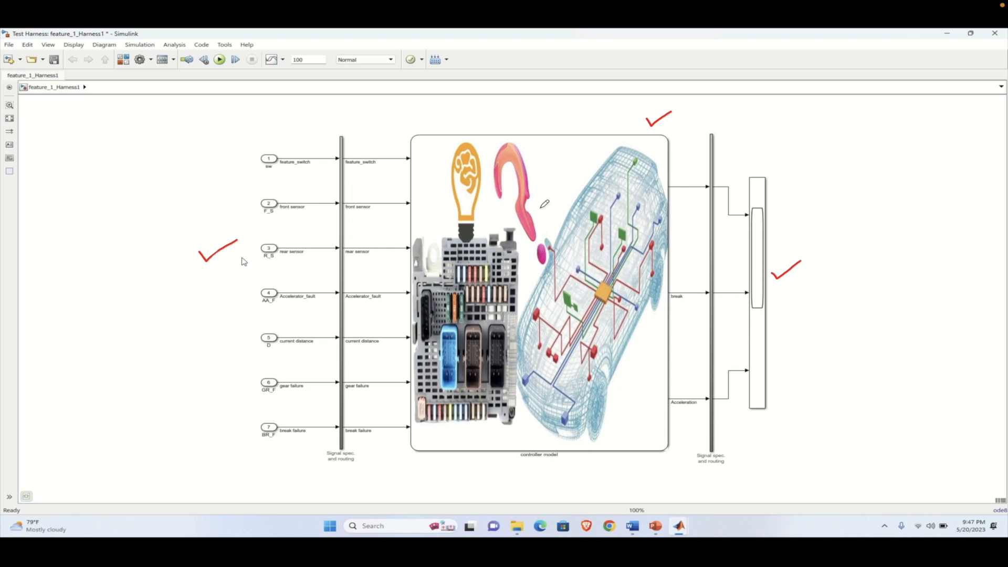
mouse_move(574, 481)
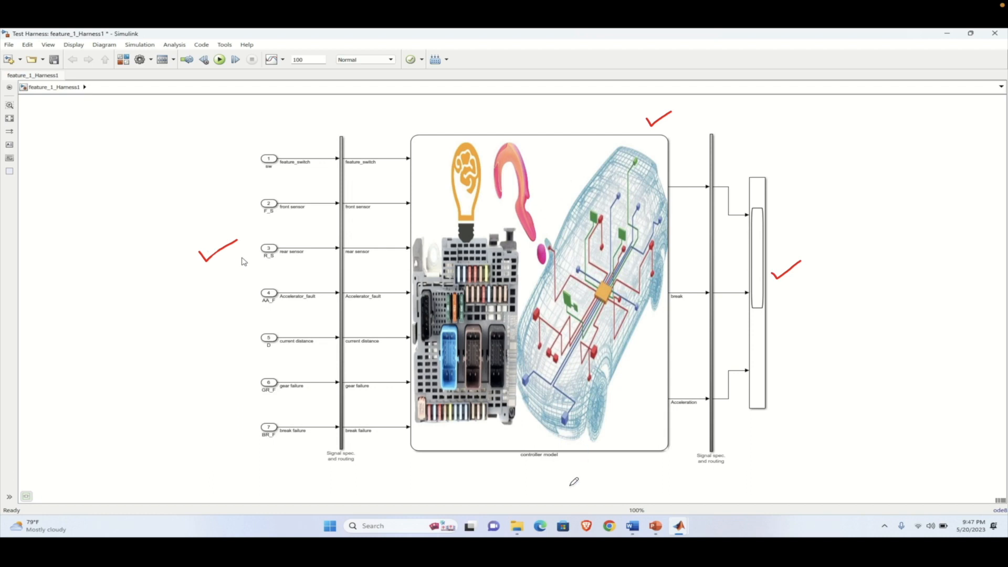
- Review the opened harness wiring and enter the controller model block
drag(515, 465, 559, 458)
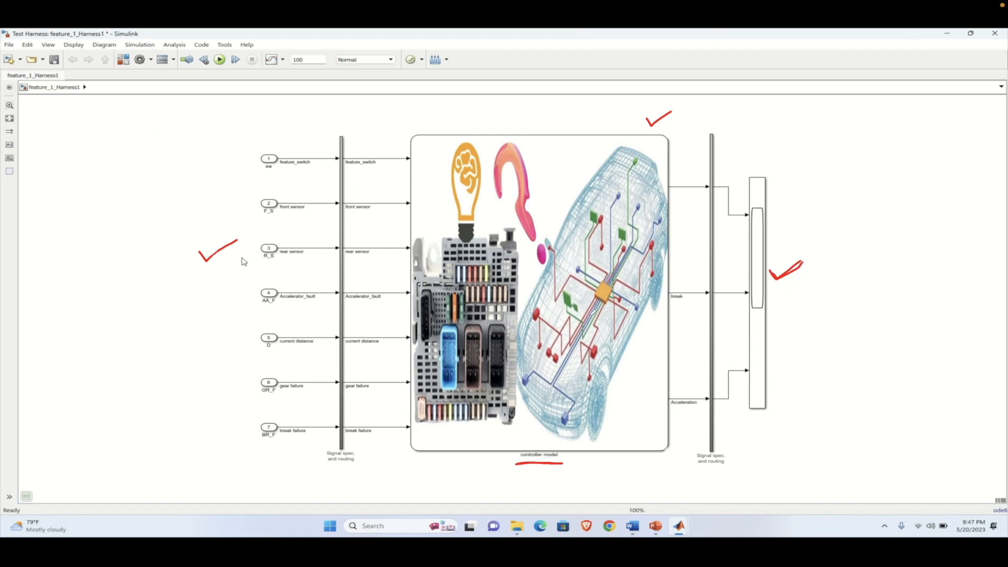
double_click(539, 294)
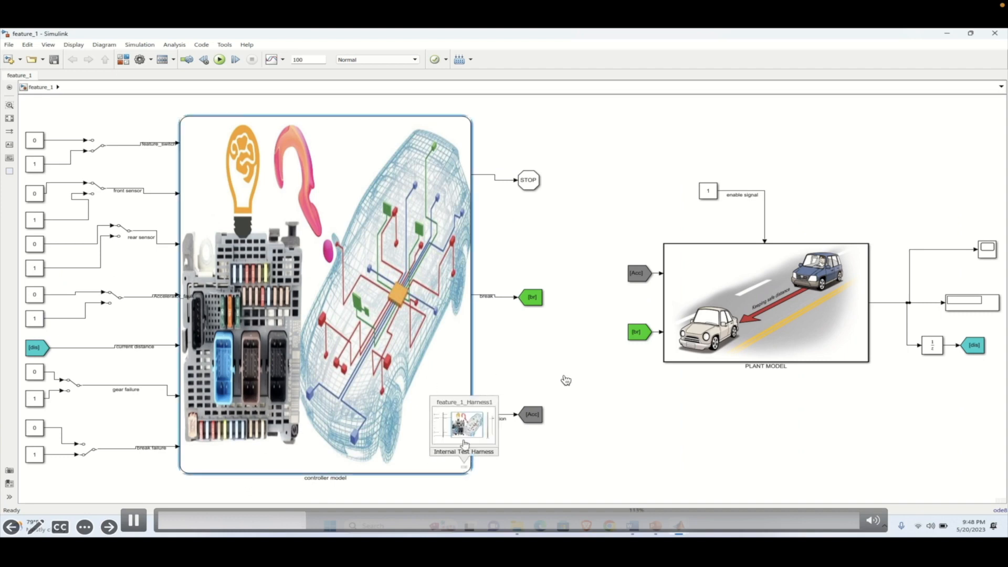
mouse_move(471, 426)
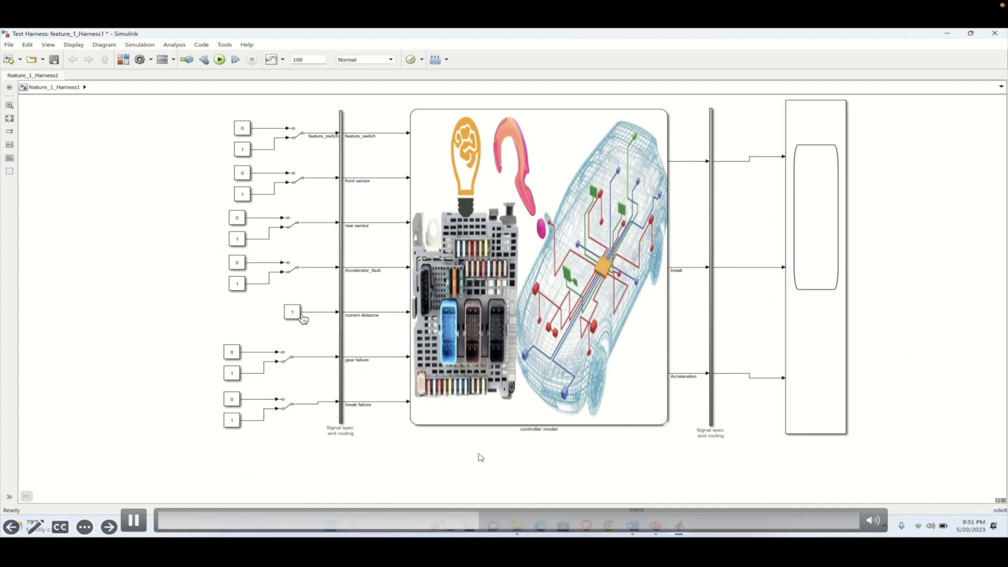
- Work on the harness inputs, feeding the controller from switched 0/1 constants
click(224, 59)
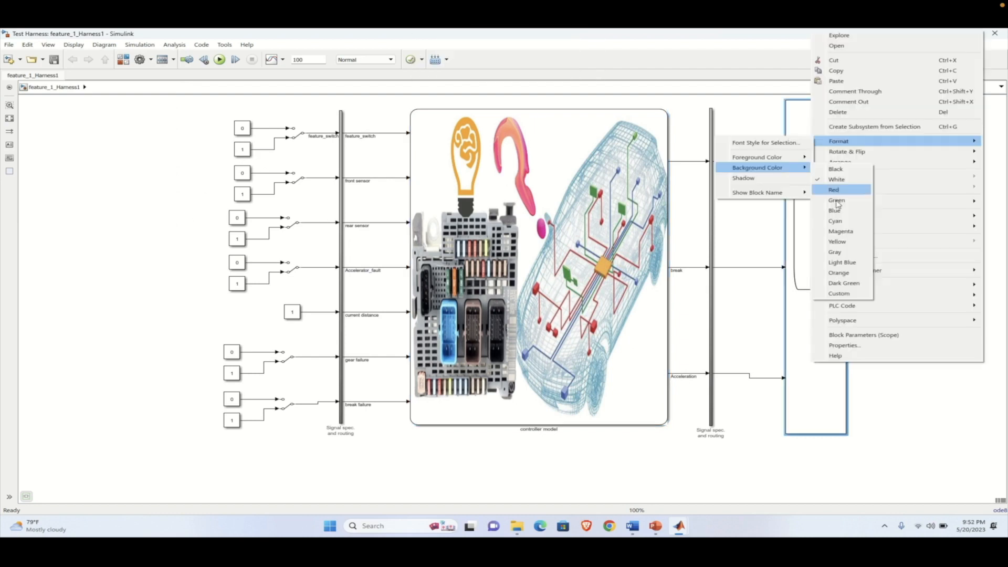
- Colour the harness Scope block cyan and open the controller model
click(835, 221)
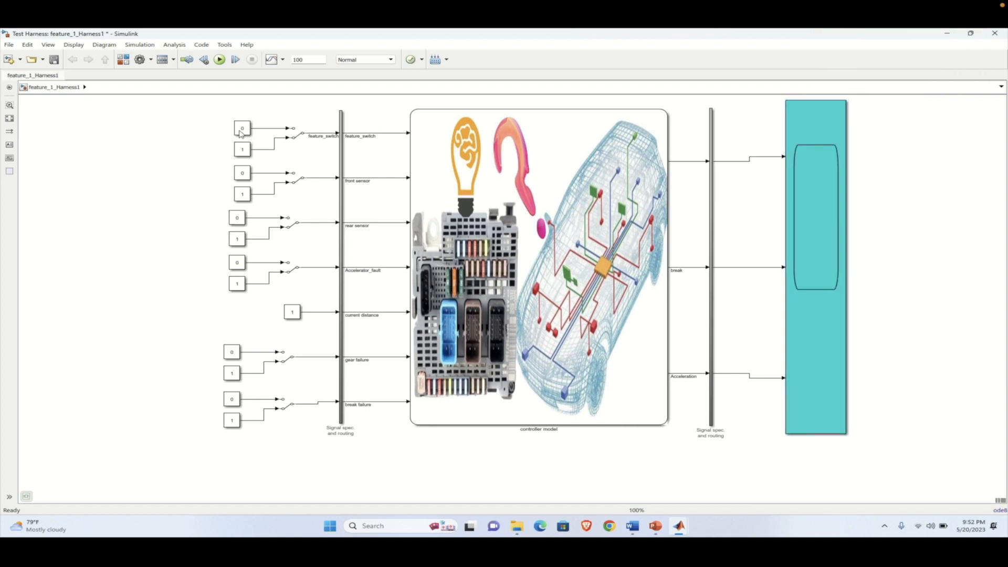
double_click(539, 272)
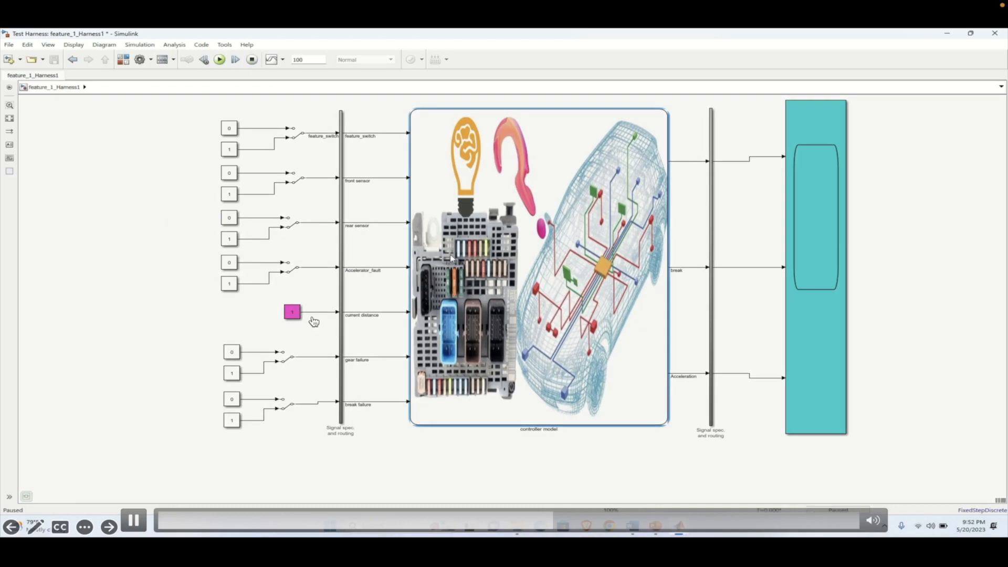
- Enter the controller model's Stateflow chart with its OFF and ON states while paused
double_click(539, 263)
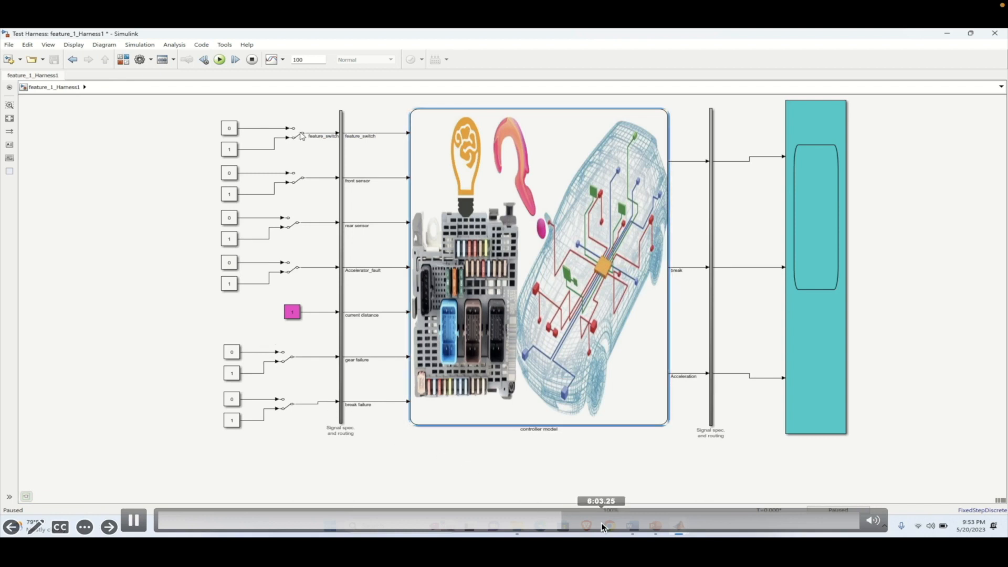
double_click(539, 267)
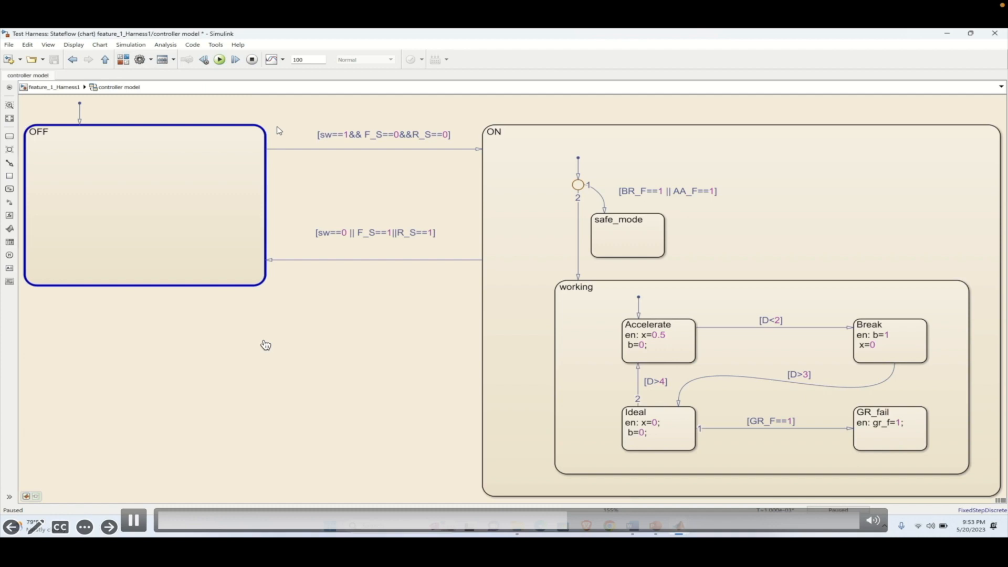
mouse_move(603, 403)
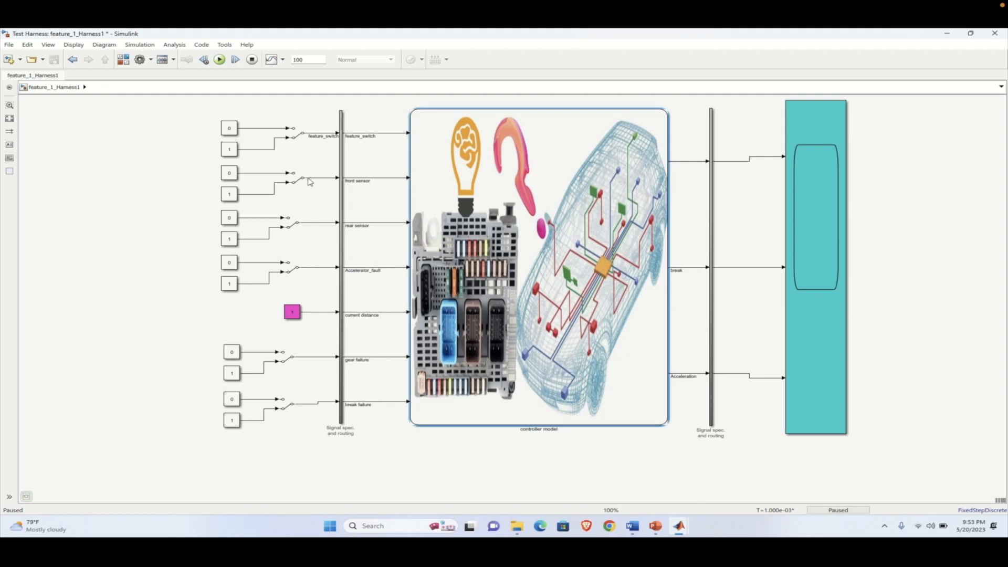
- Flip the front sensor switch, check the chart reaches safe_mode, and return to the harness top level
click(296, 178)
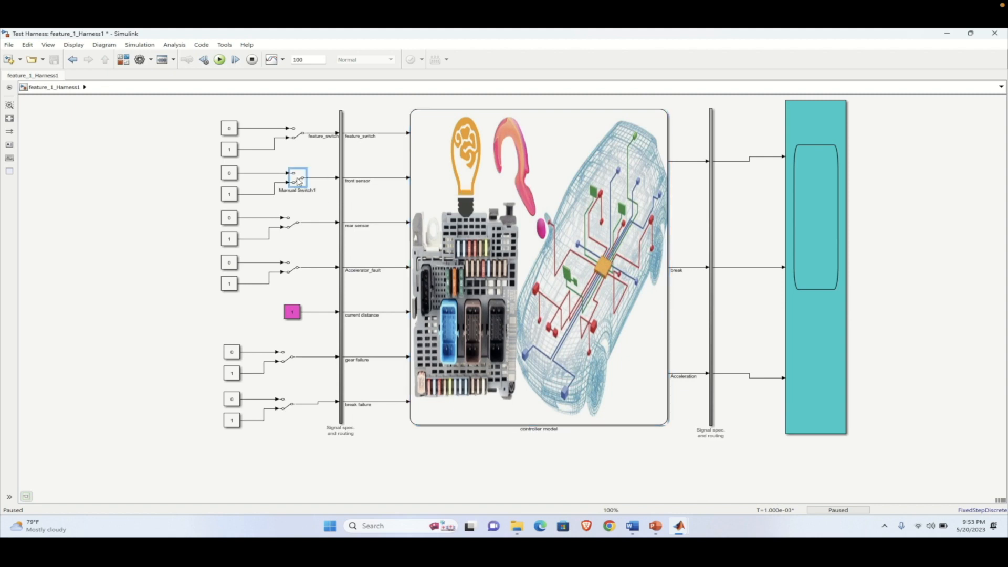
click(292, 222)
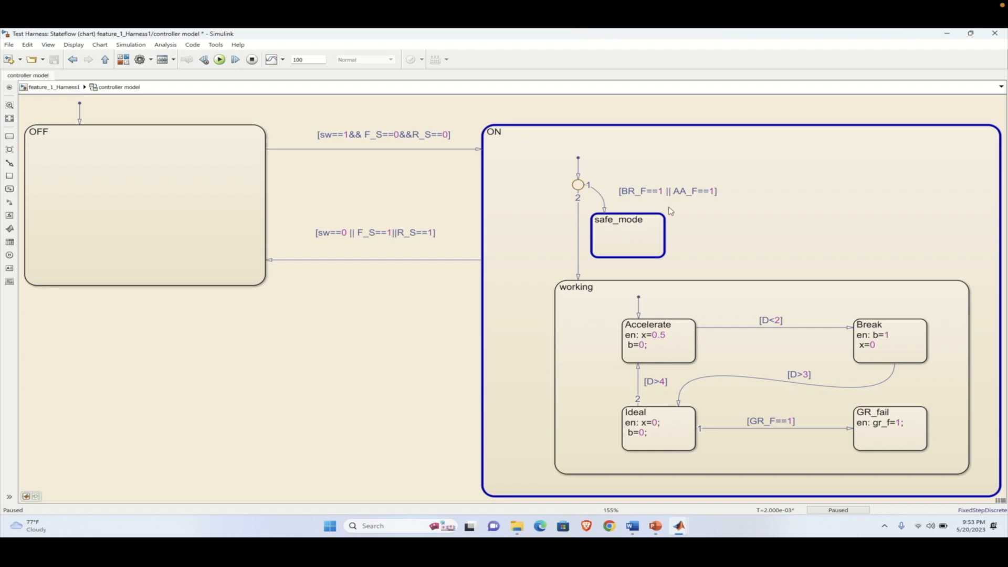
mouse_move(731, 204)
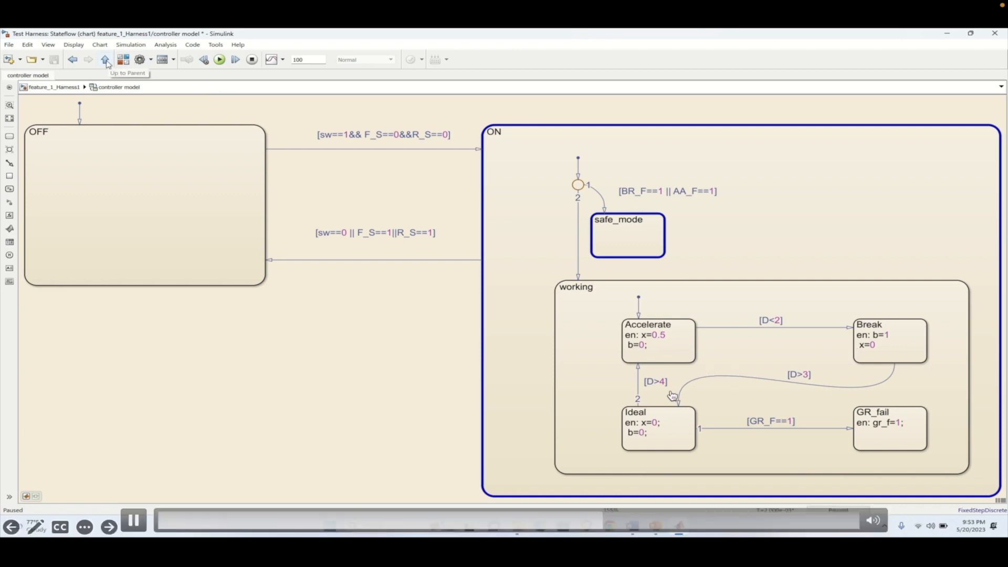
click(104, 59)
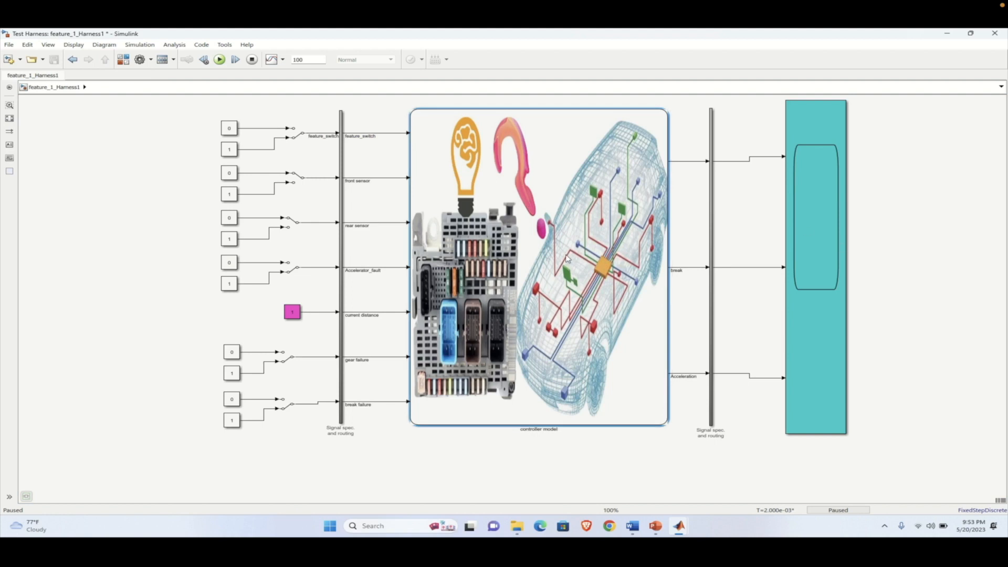
mouse_move(632, 263)
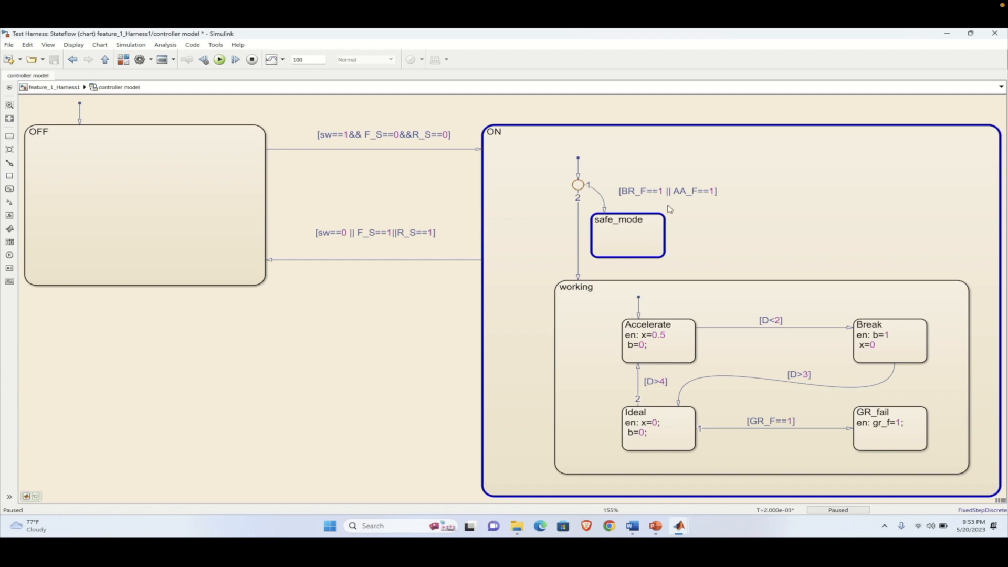
mouse_move(105, 58)
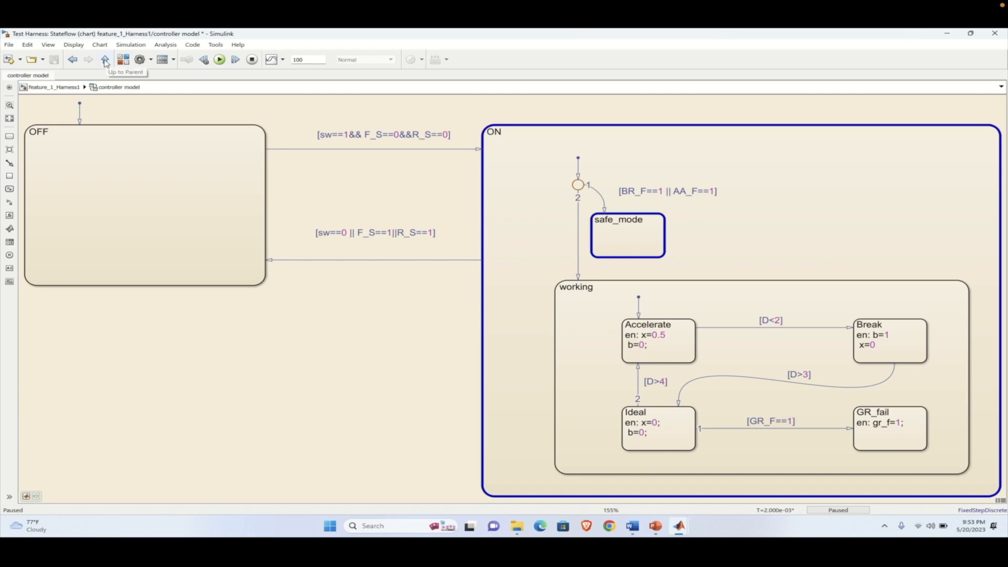
click(103, 59)
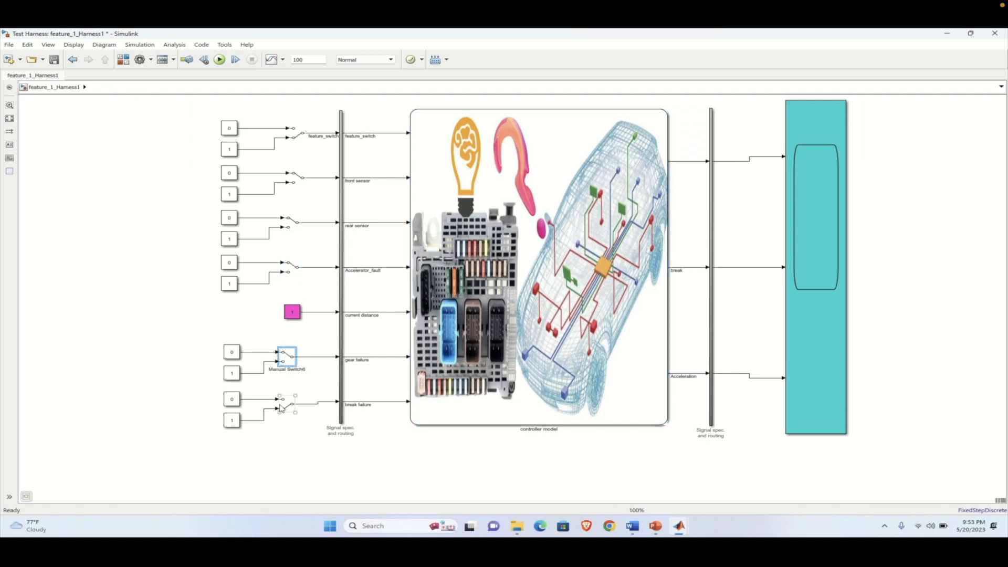
- Flip the break failure switch, step the simulation forward, and watch the controller chart advance
click(286, 411)
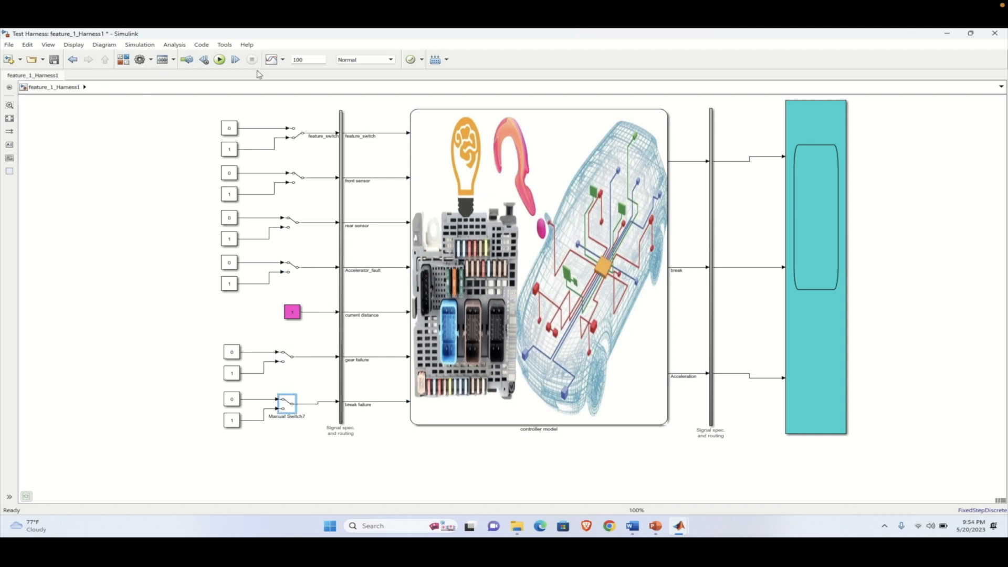
click(220, 59)
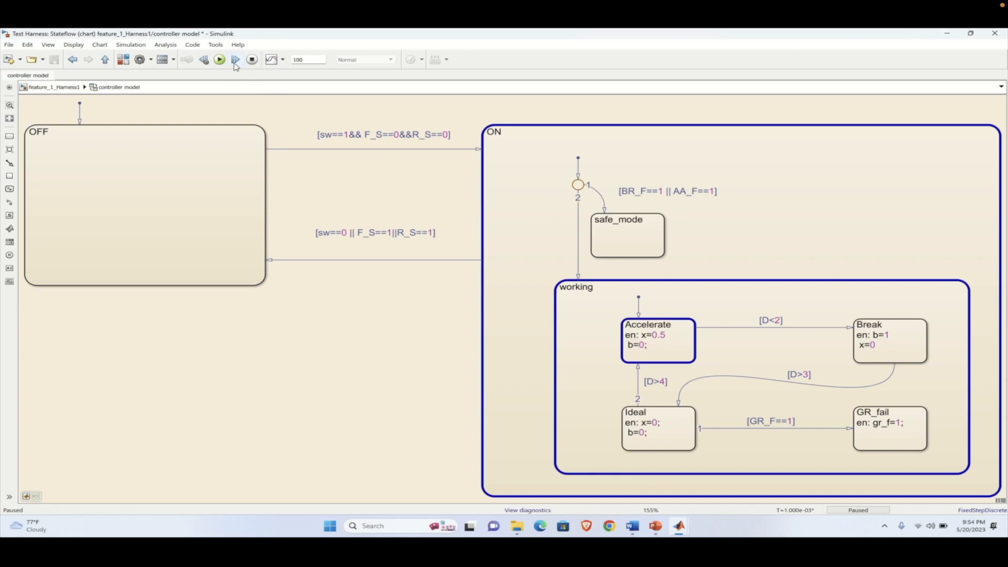
click(236, 59)
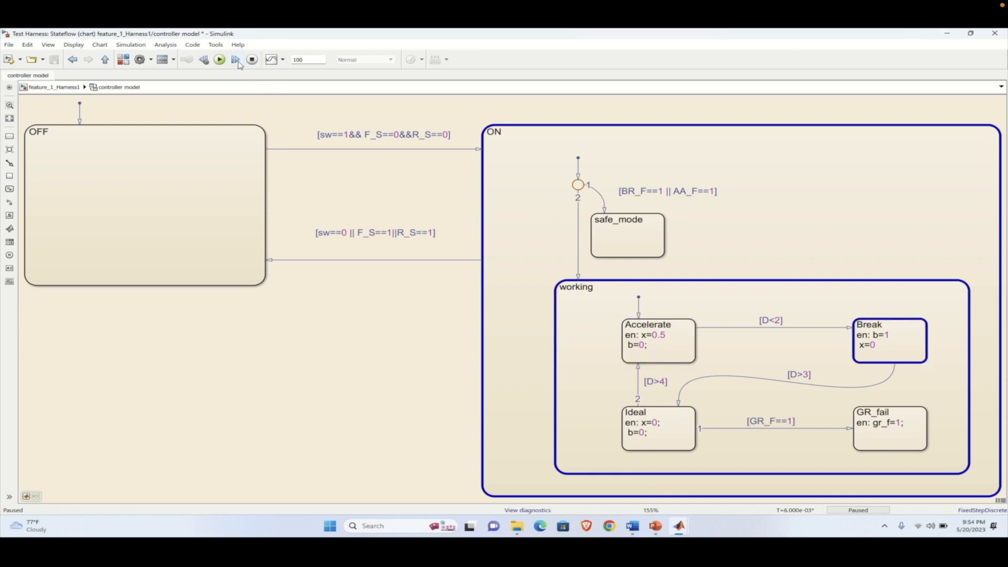
click(235, 59)
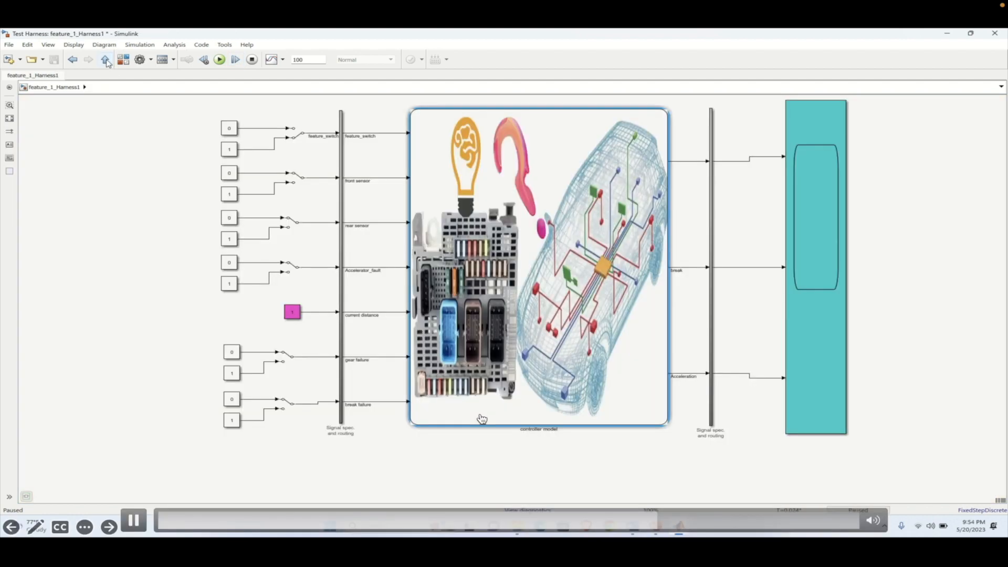
click(292, 311)
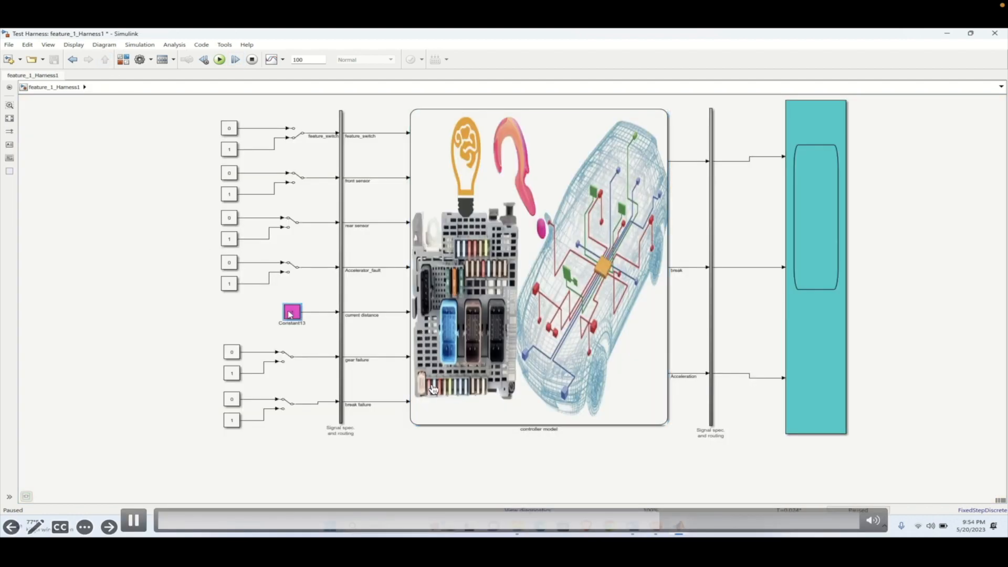
double_click(292, 312)
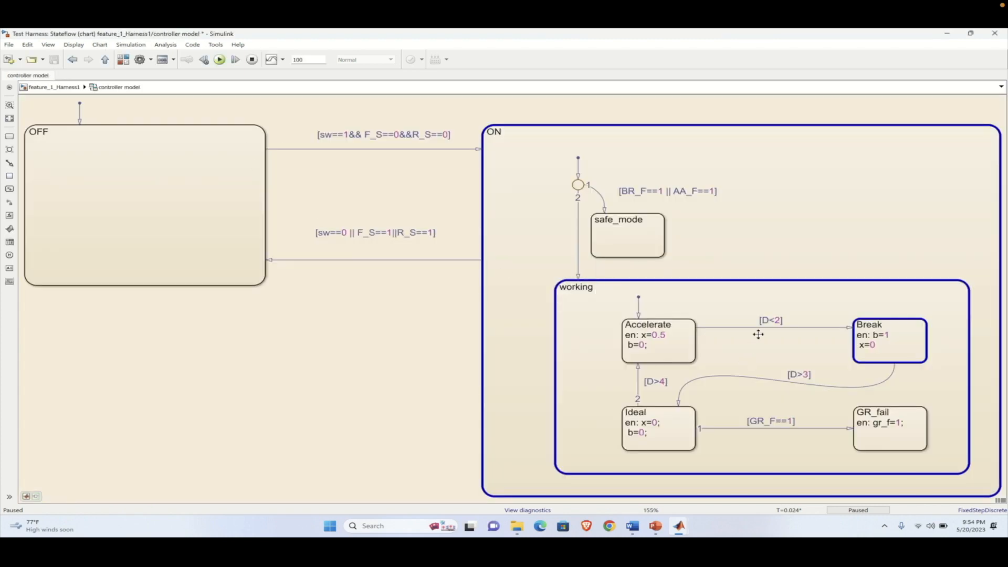
mouse_move(765, 321)
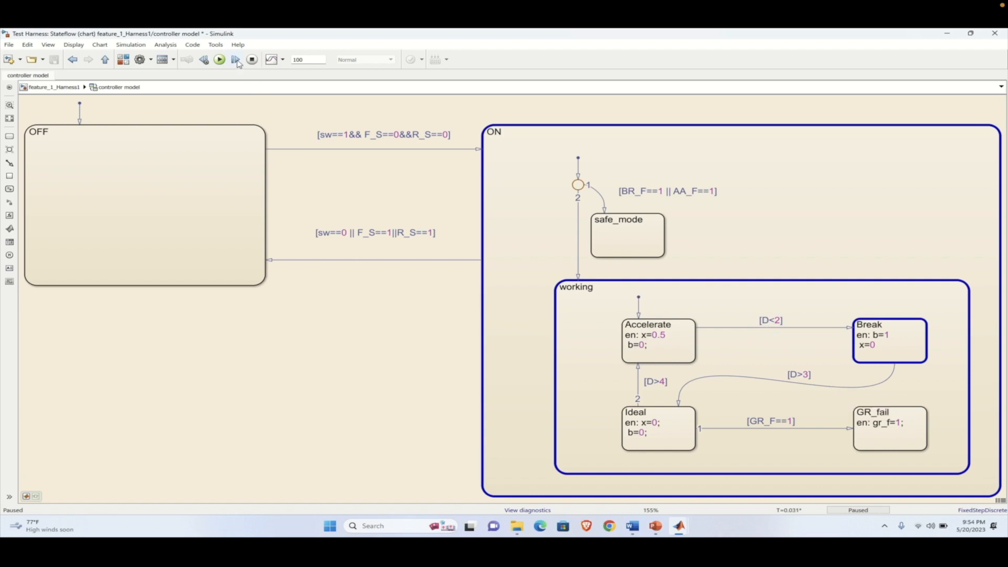
mouse_move(107, 63)
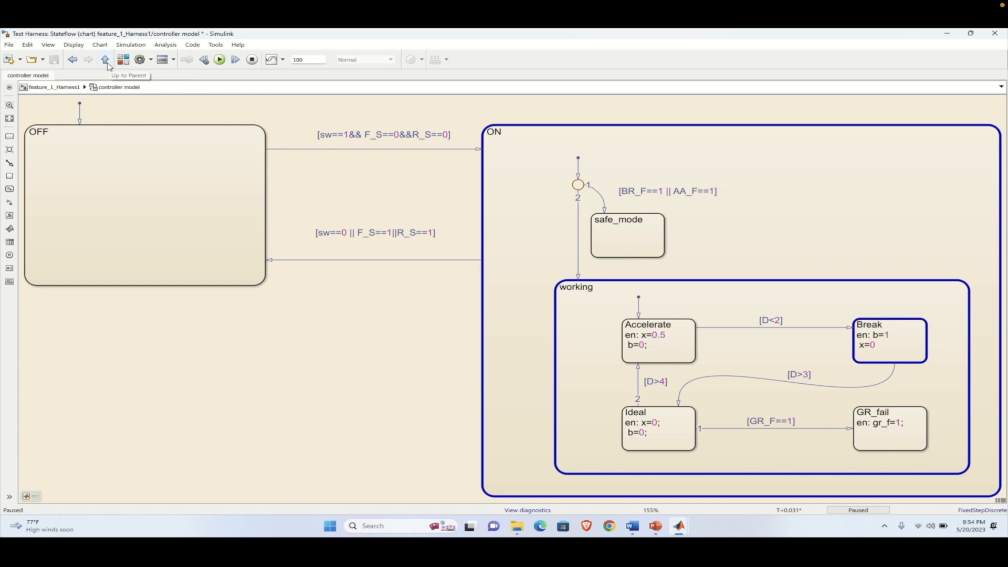
- Confirm the current distance constant's value, then reopen the controller chart to follow it to Ideal
click(106, 58)
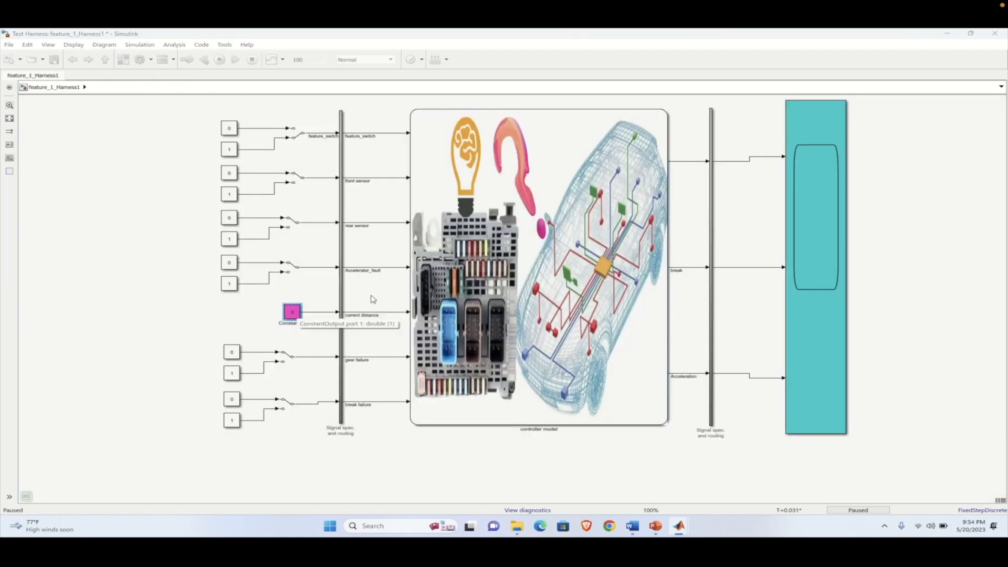
double_click(292, 311)
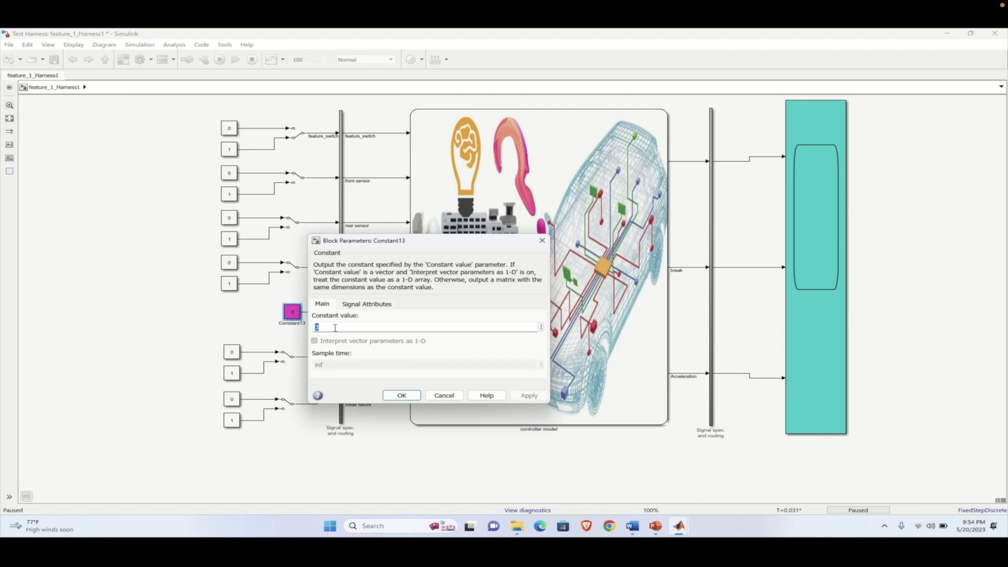
click(402, 394)
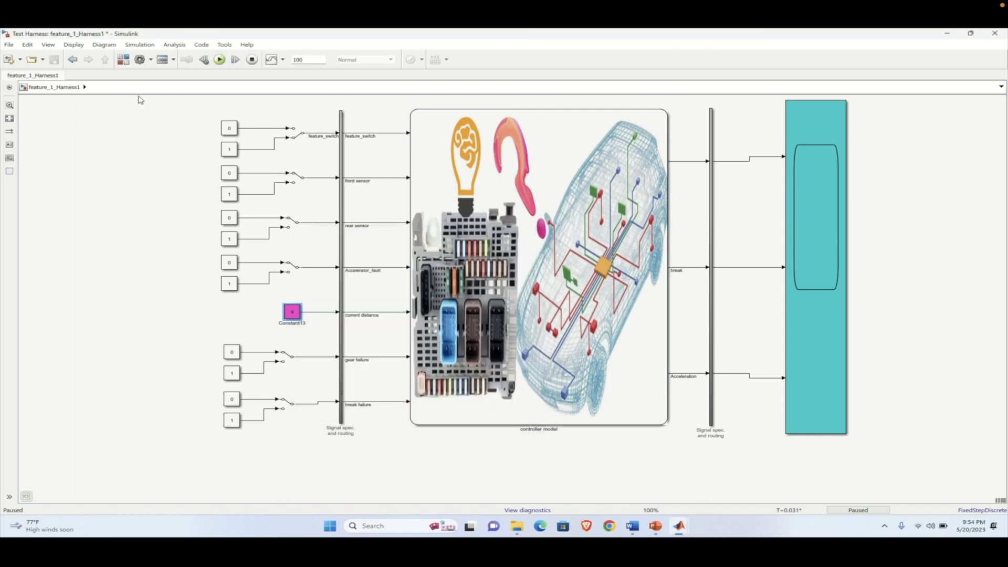
double_click(537, 270)
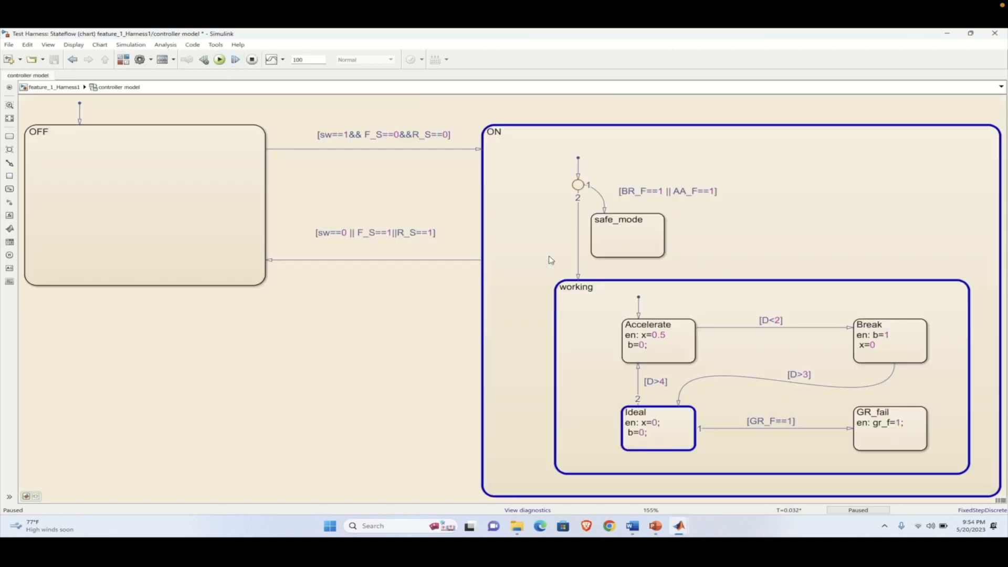
mouse_move(664, 451)
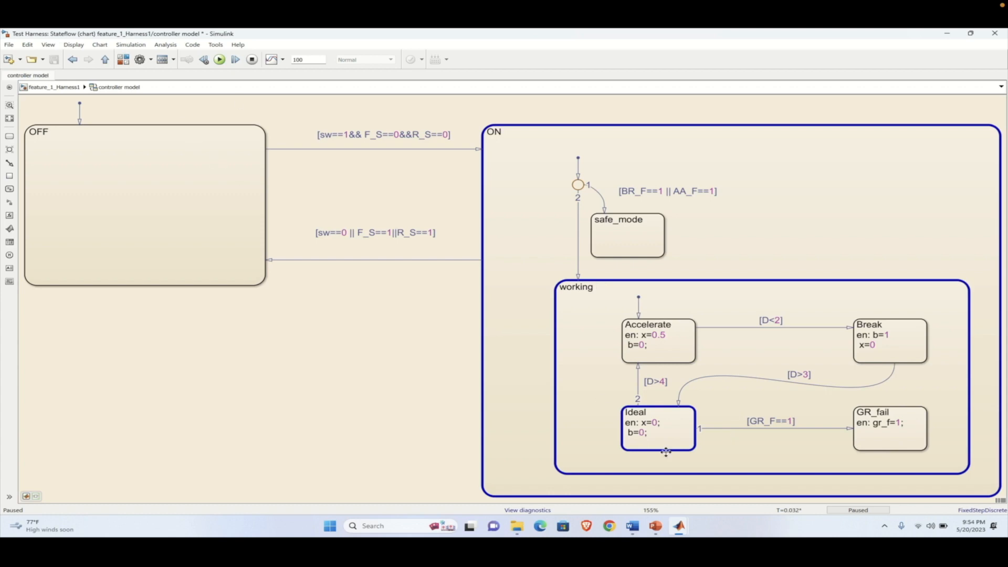